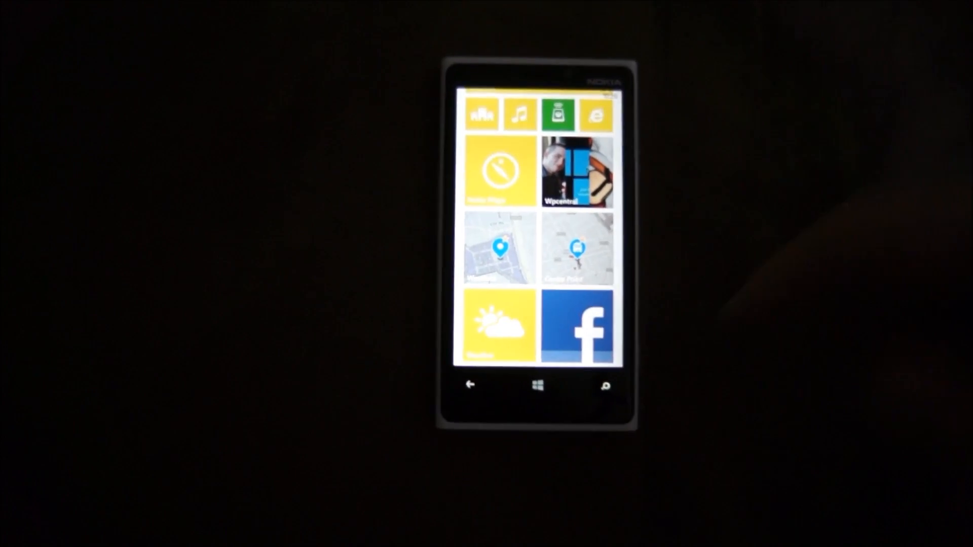
- Open the pinned Centre Point place page and scroll through its about details and description
scroll(down, 3)
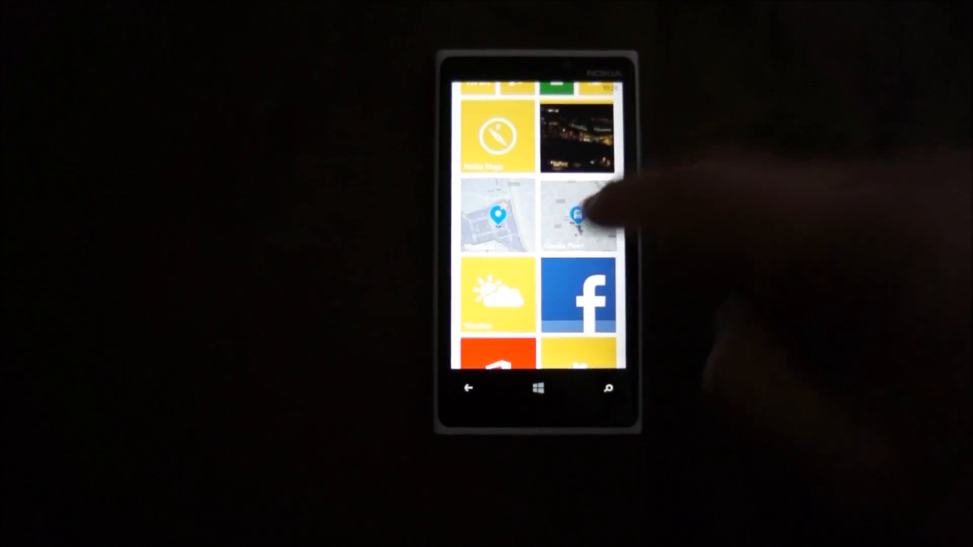
click(577, 214)
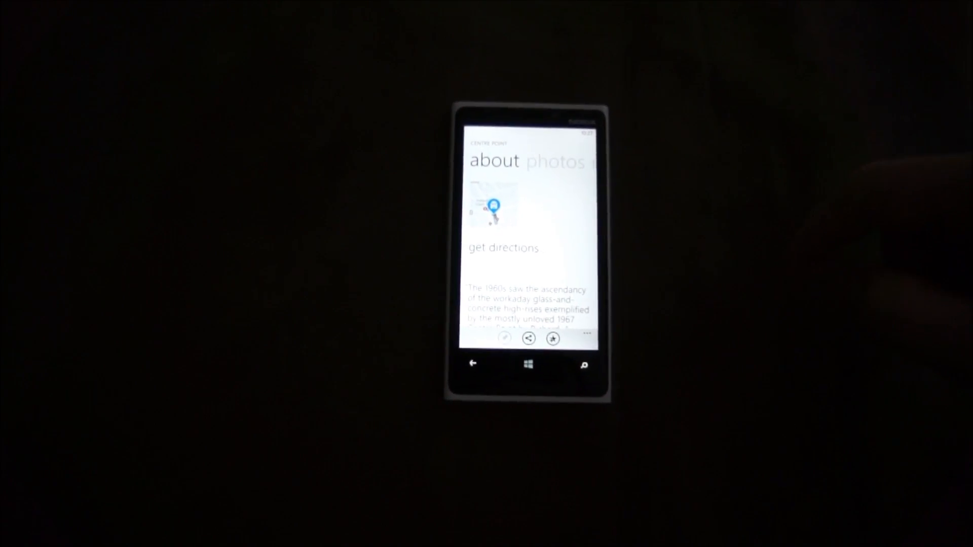
scroll(down, 3)
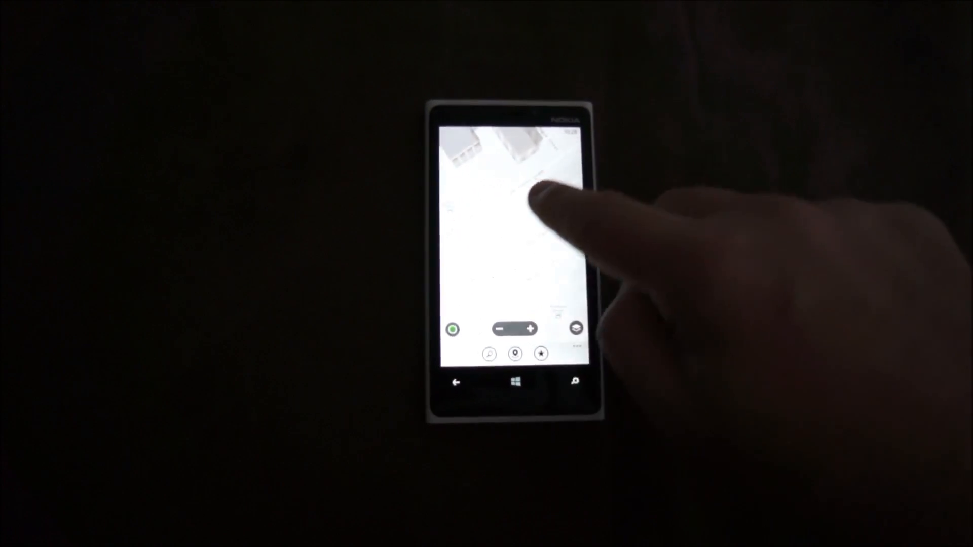
- Rotate the 3D map around Centre Point to view the building models from another side
drag(540, 199, 497, 236)
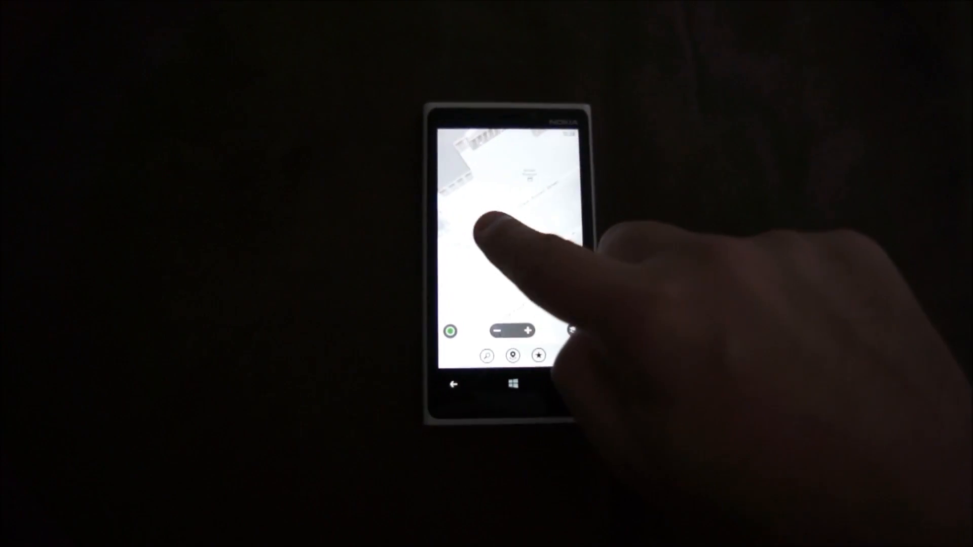